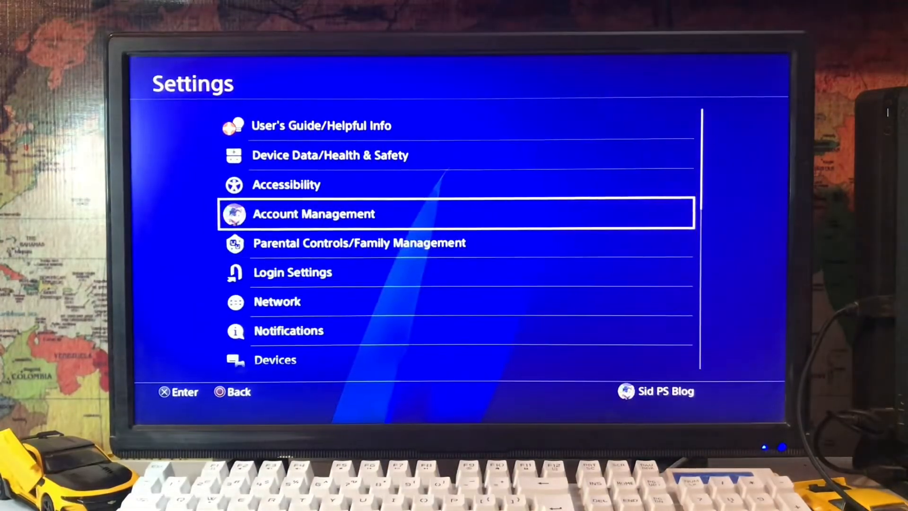
Open Initialization in Settings and move down toward Initialize PS4.
scroll("down", 3)
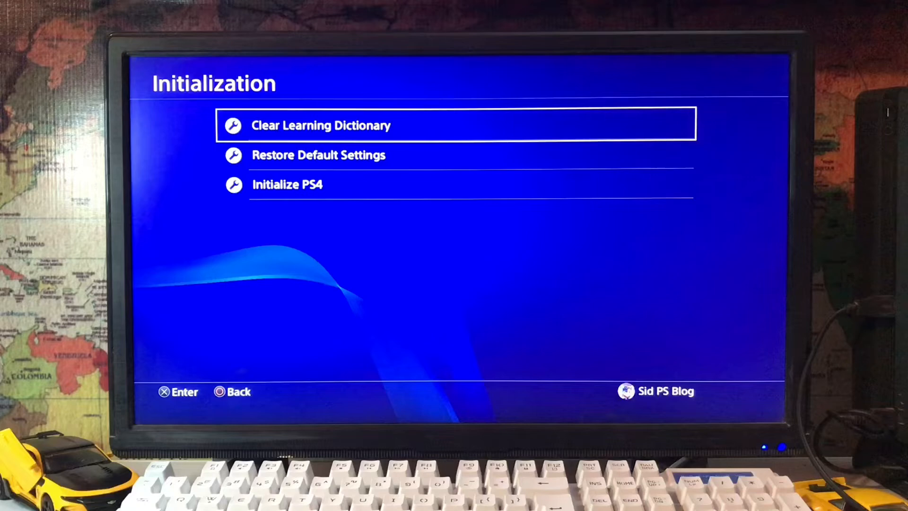
key("down")
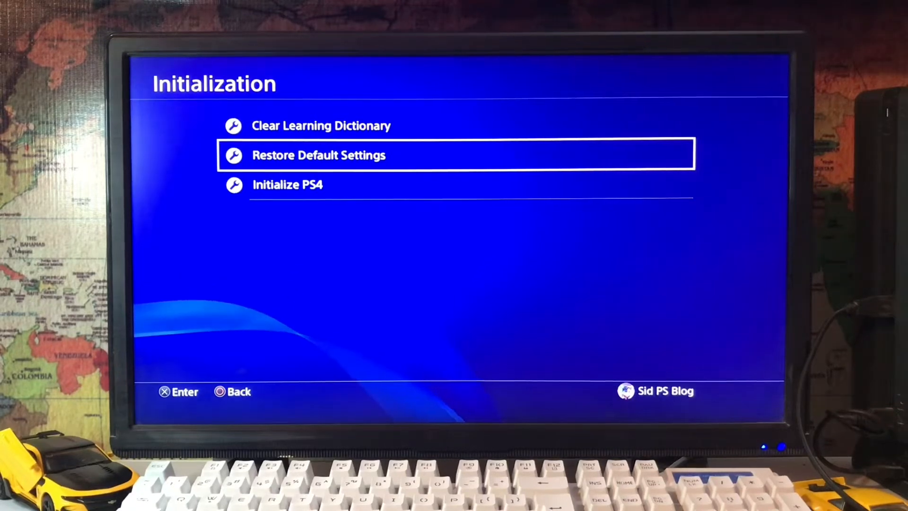